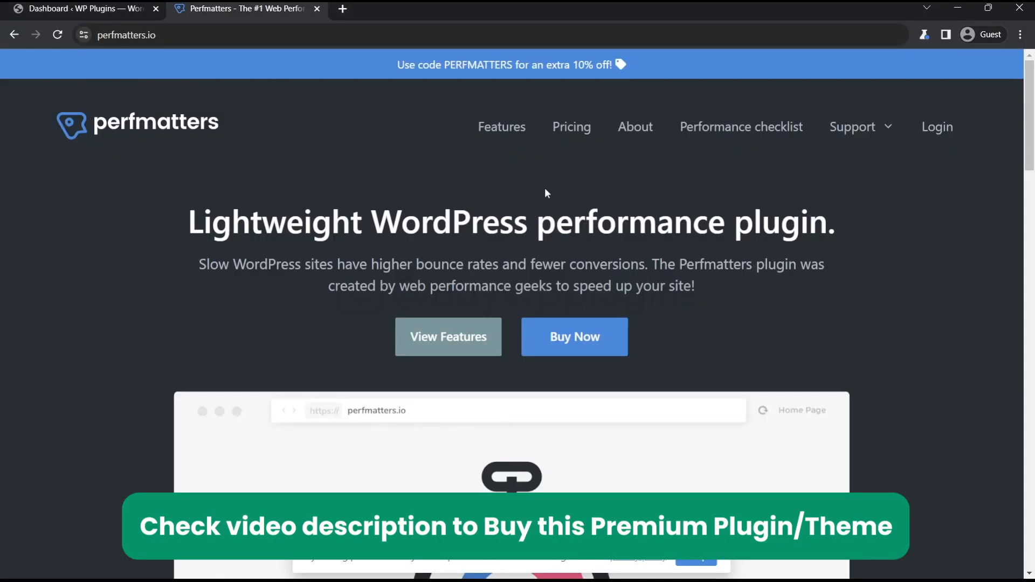
mouse_move(201, 135)
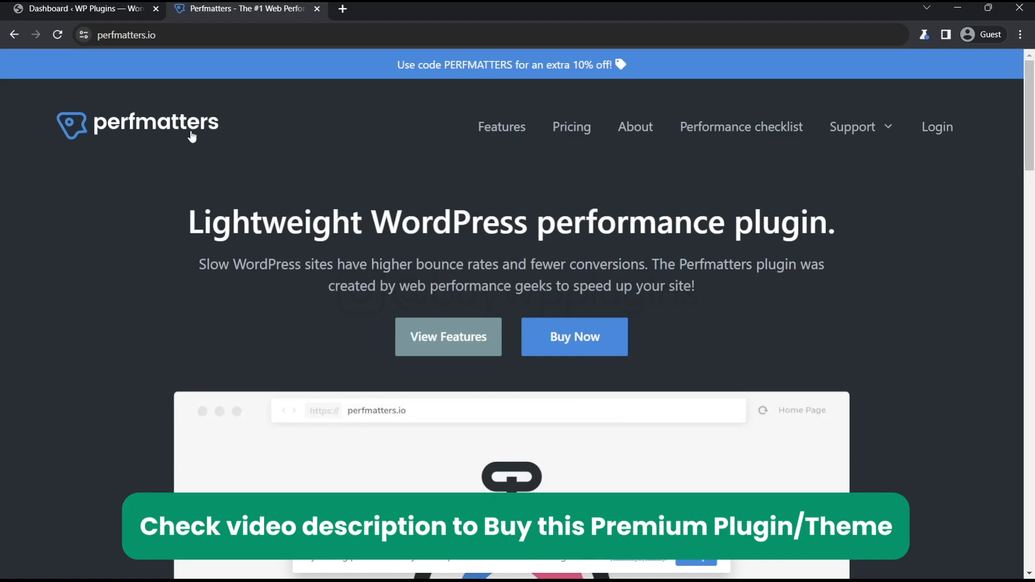
mouse_move(491, 184)
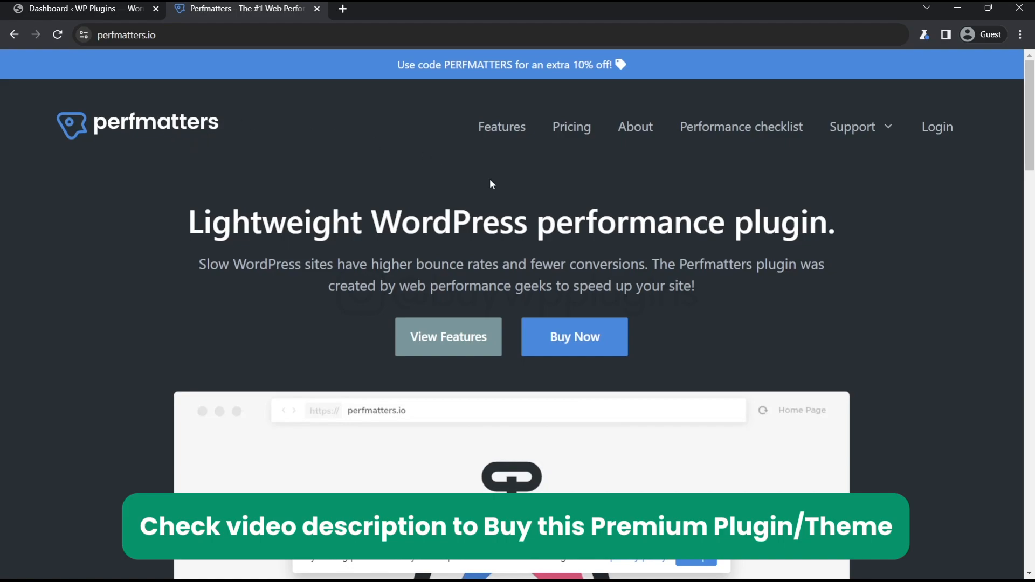
mouse_move(495, 186)
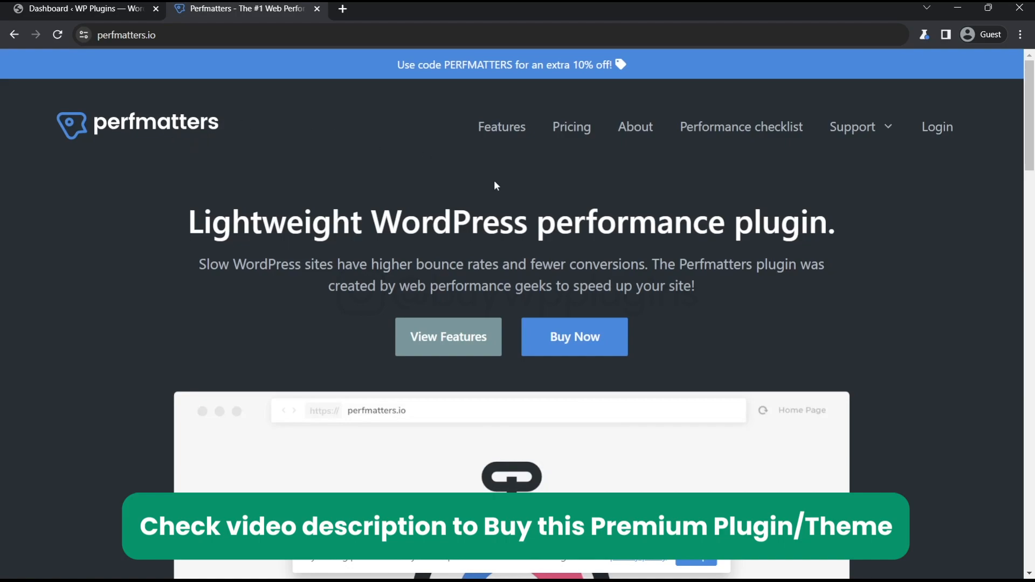
Step: Review the Perfmatters pricing tiers, then return to the WordPress admin dashboard
click(571, 128)
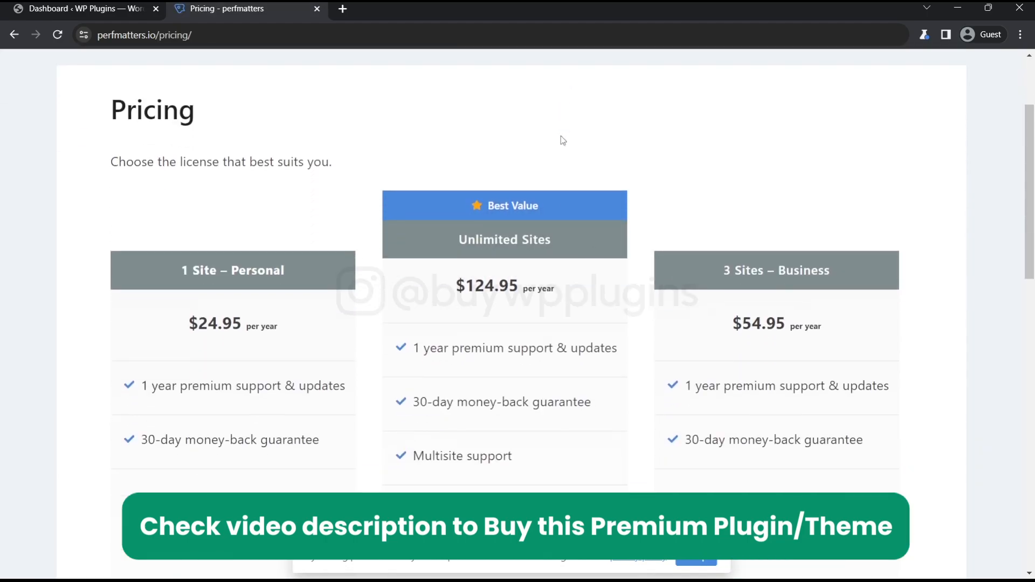
scroll(down, 3)
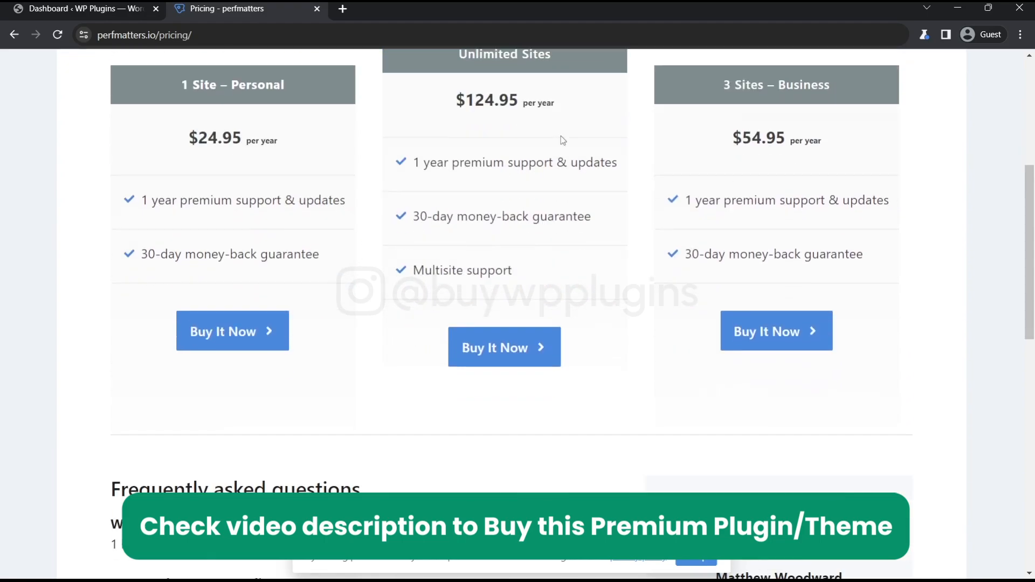
scroll(up, 3)
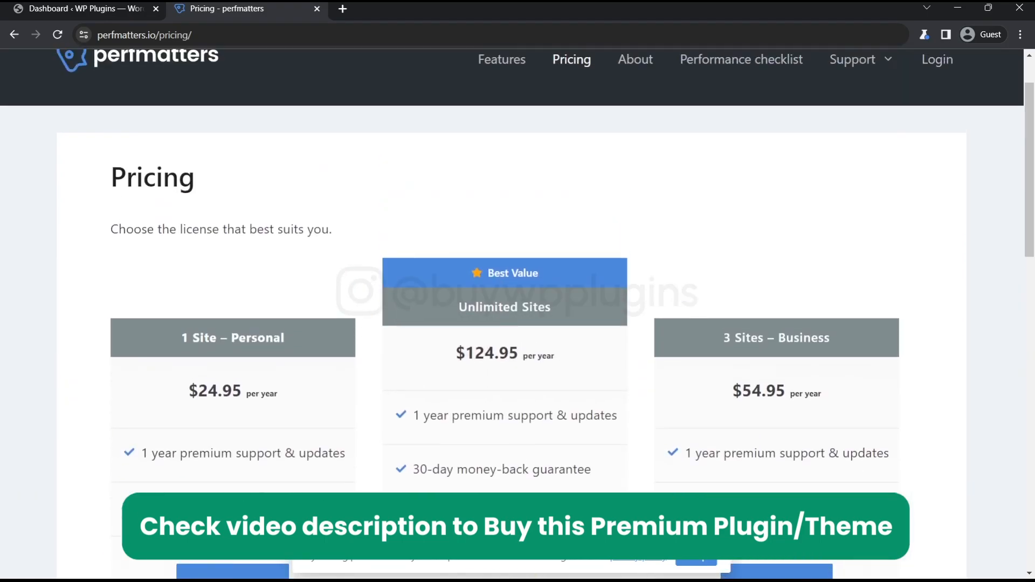
scroll(down, 3)
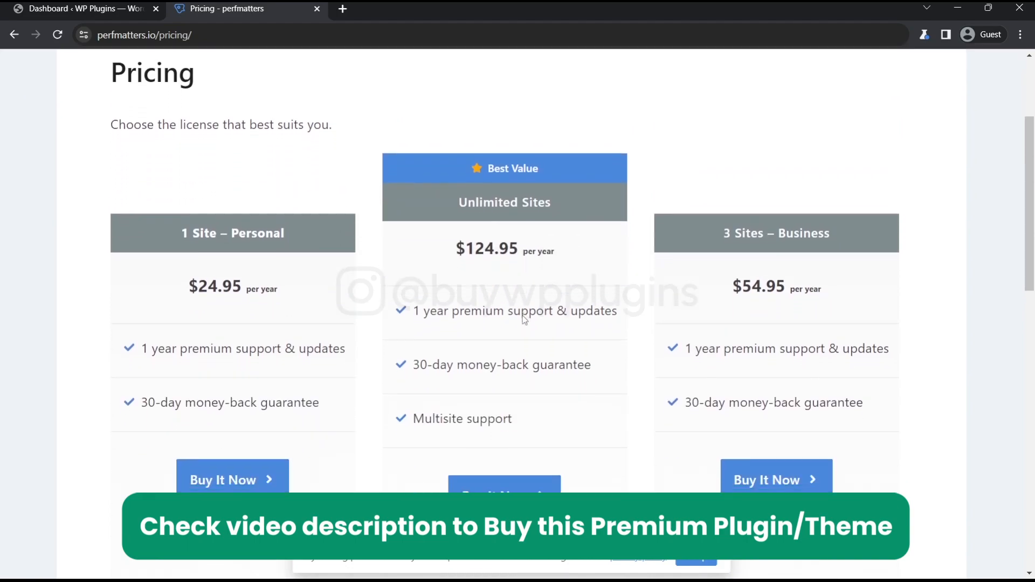
scroll(up, 3)
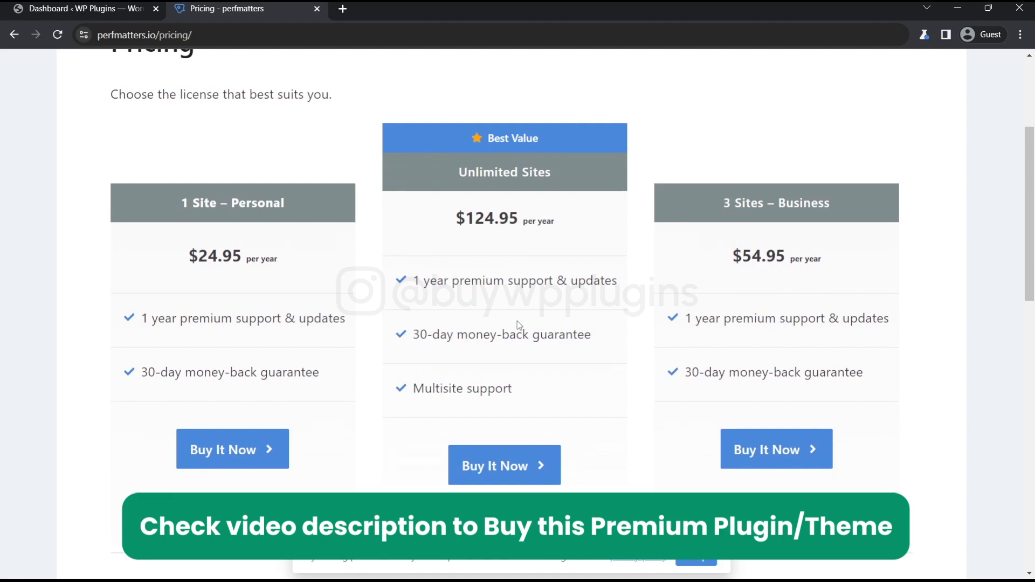
scroll(down, 3)
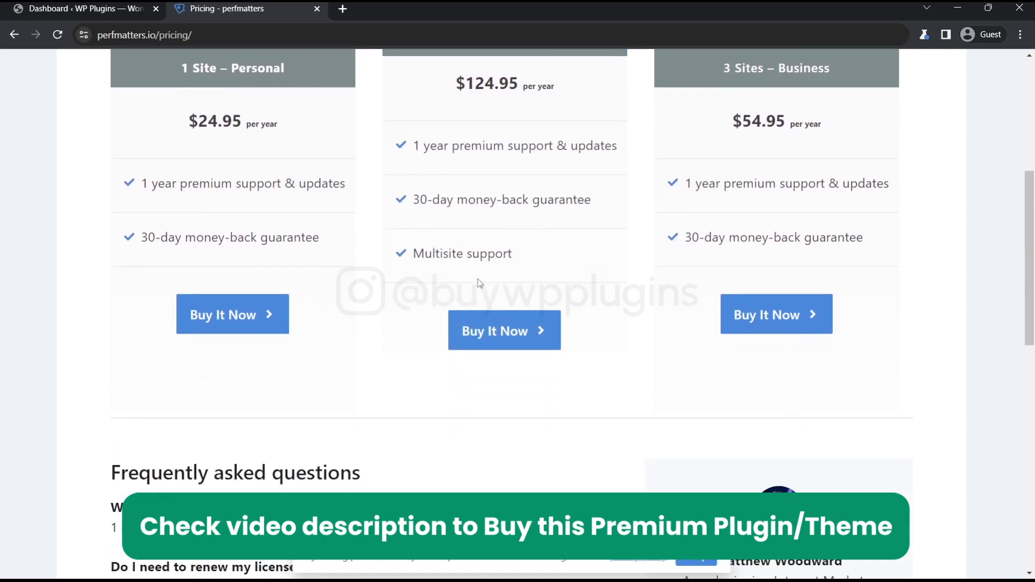
scroll(up, 3)
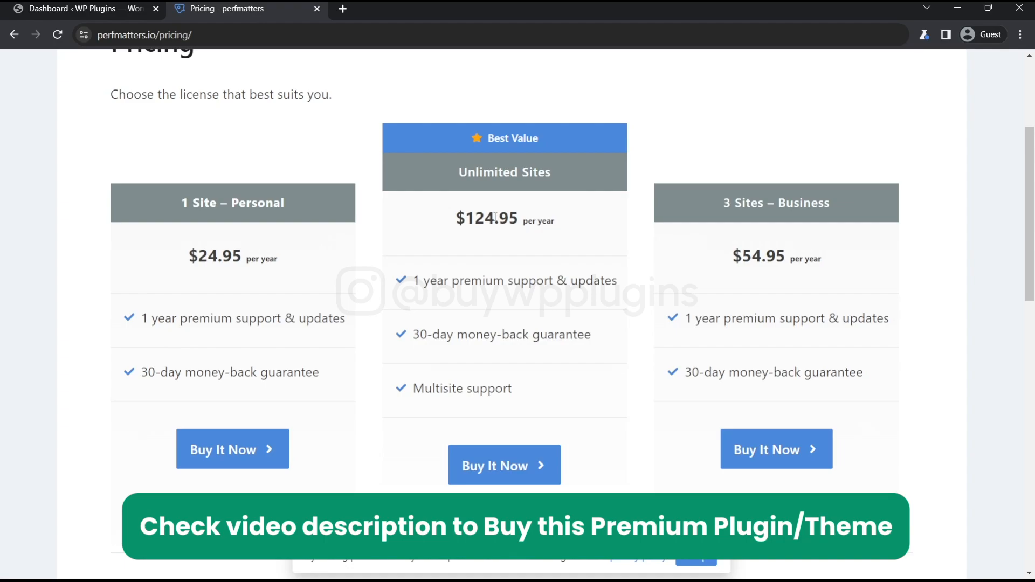
click(79, 8)
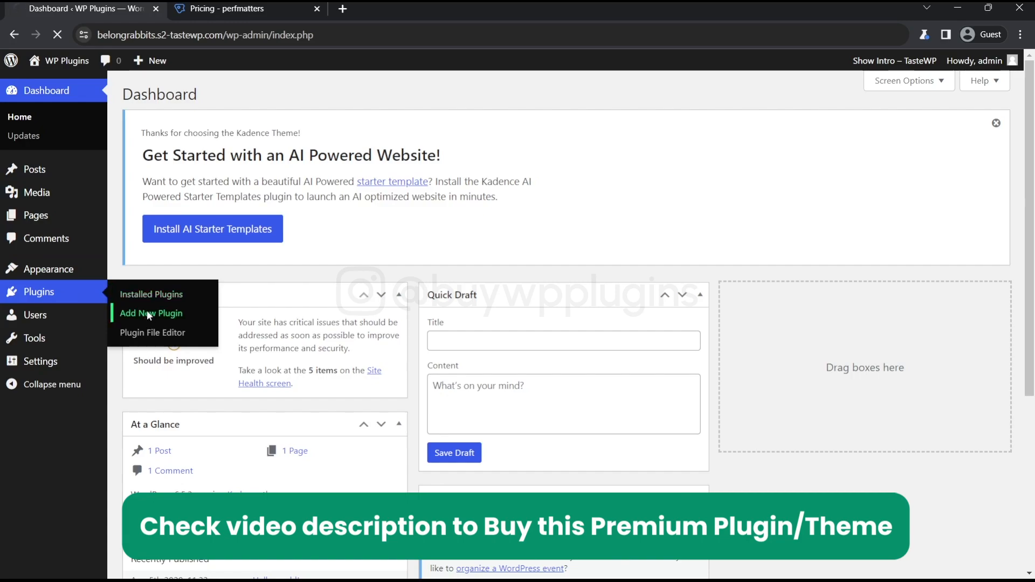
Step: Upload perfmatters.2.2.3.zip via Add New Plugin and install it successfully
click(151, 312)
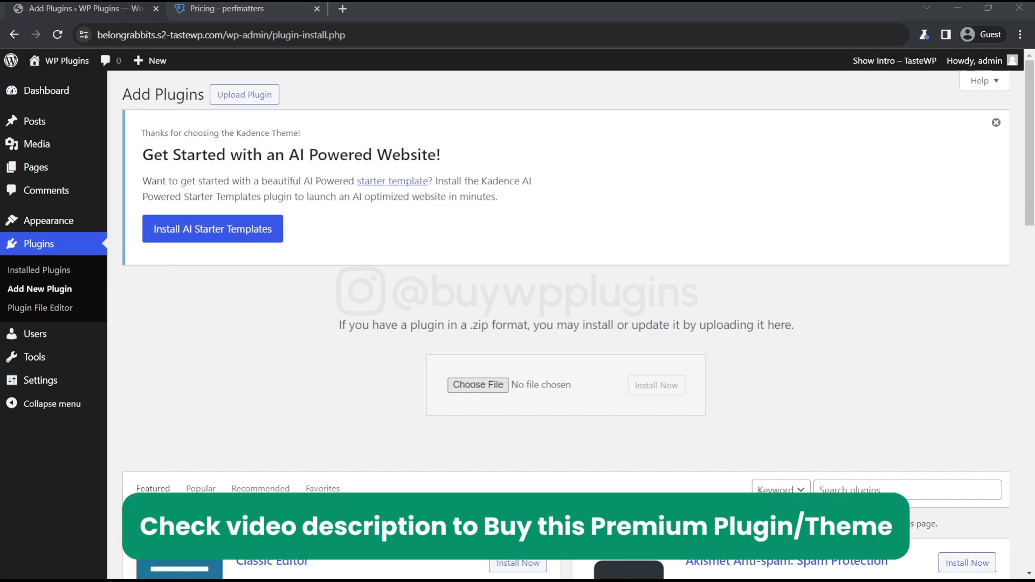
click(477, 385)
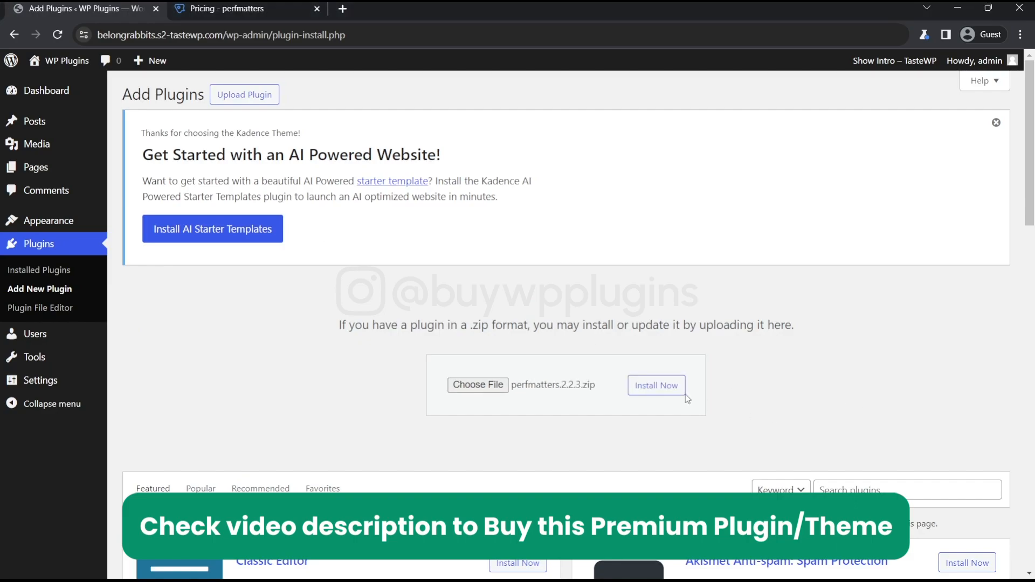
click(656, 386)
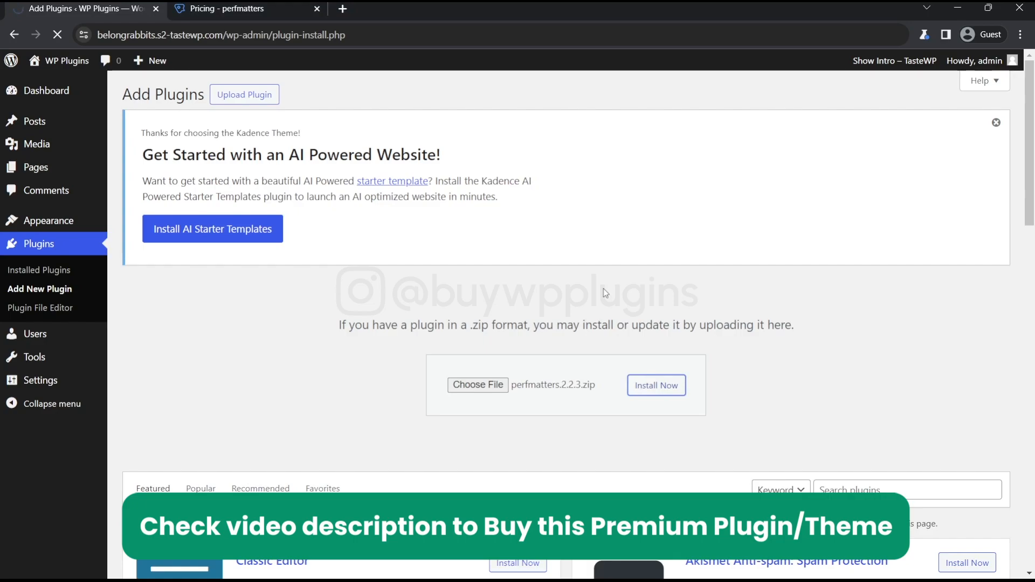
click(656, 385)
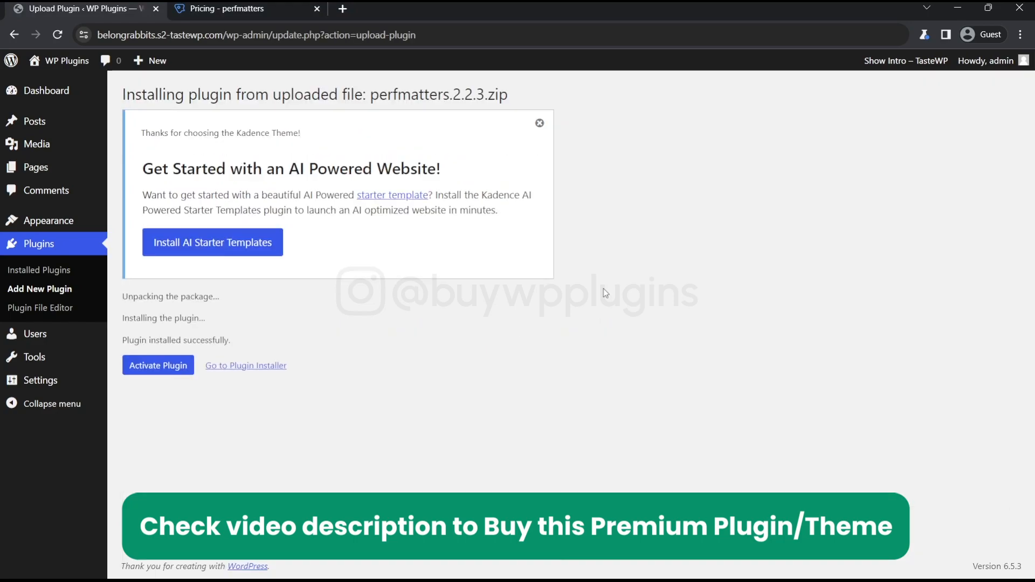
Step: Activate Perfmatters 2.2.3 and go to its Settings link on the Plugins page
click(158, 365)
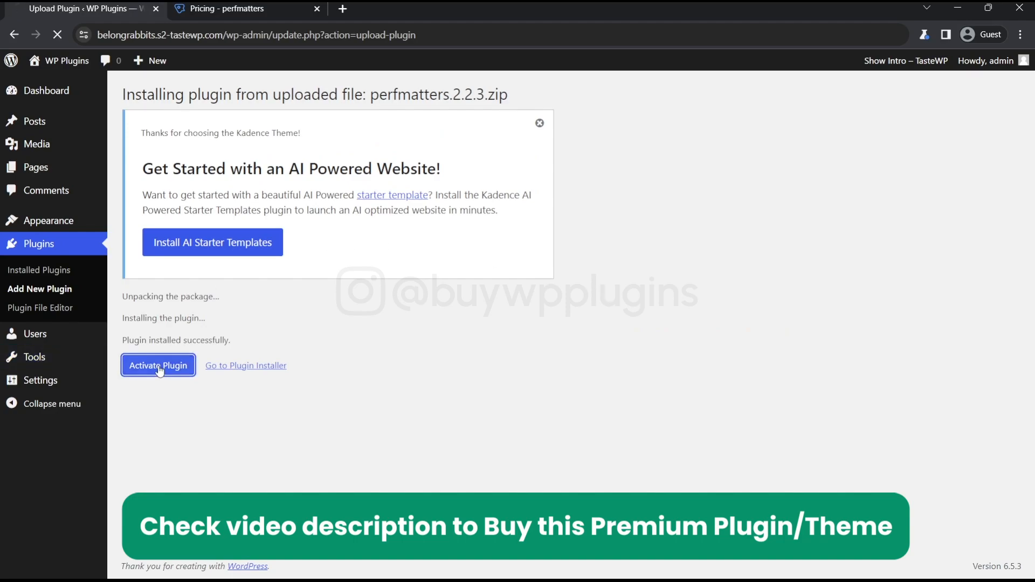
click(157, 366)
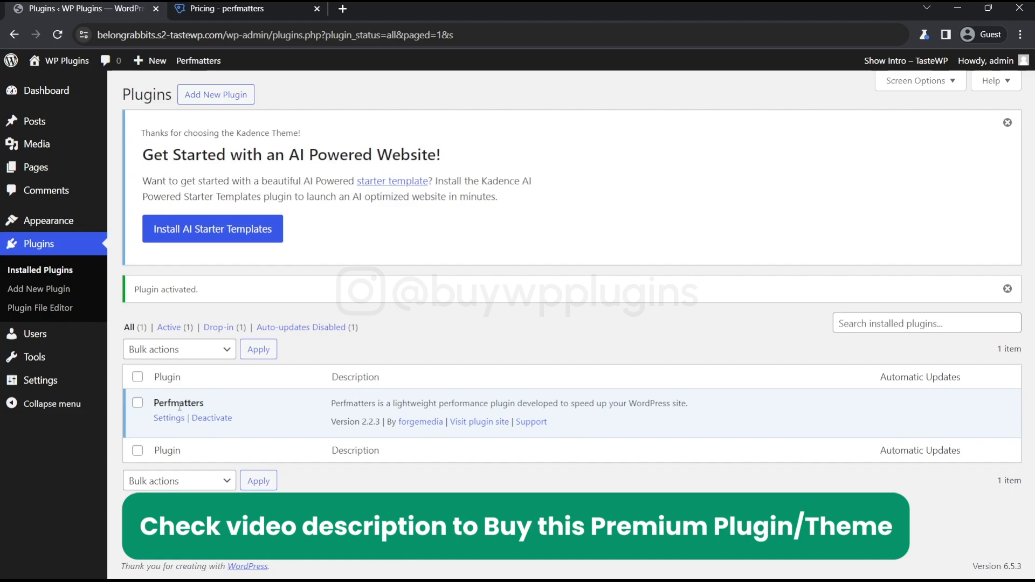
click(168, 417)
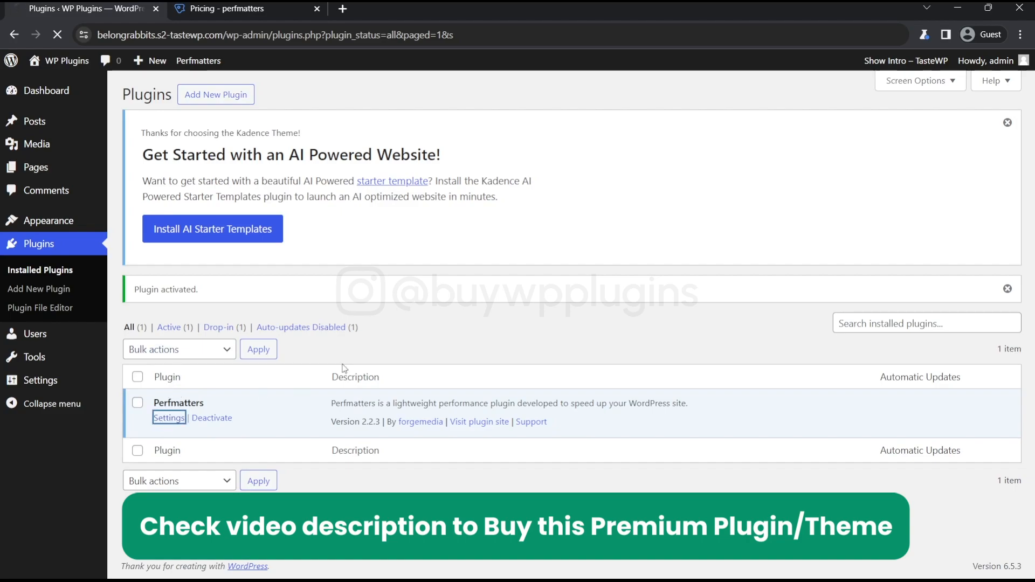
click(168, 417)
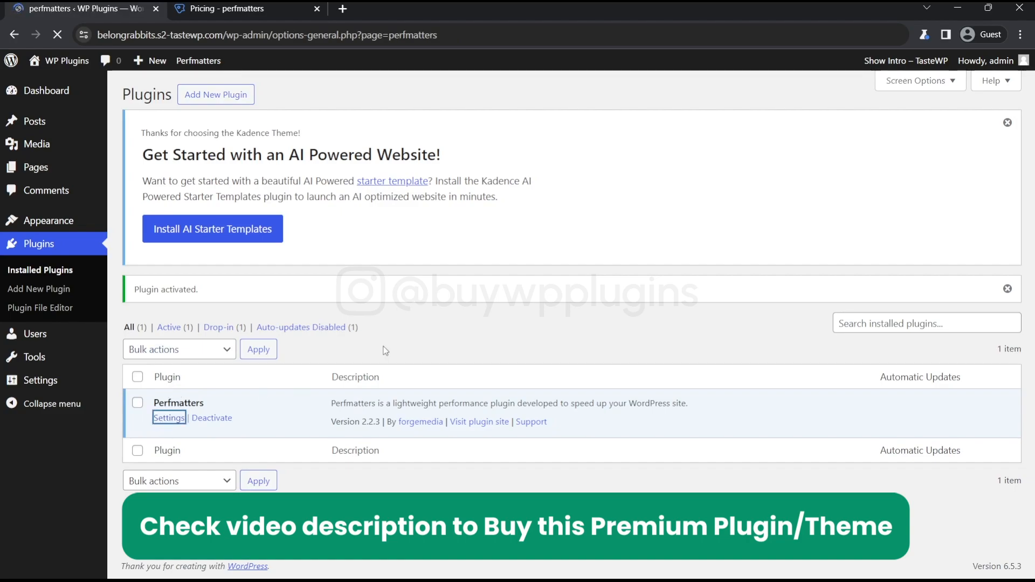
Step: Browse the Perfmatters settings through Lazy Loading to the License section
click(170, 417)
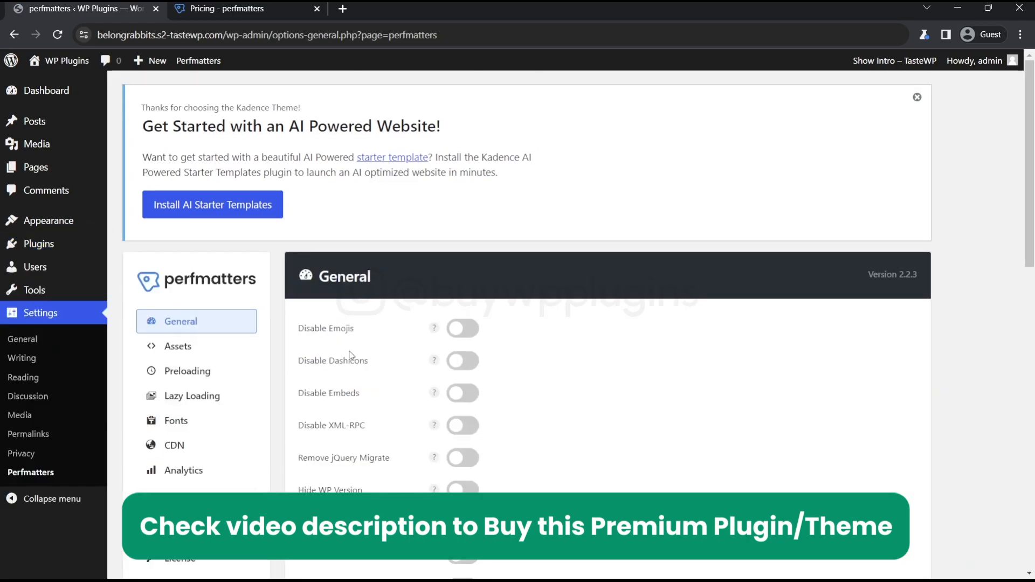
scroll(down, 3)
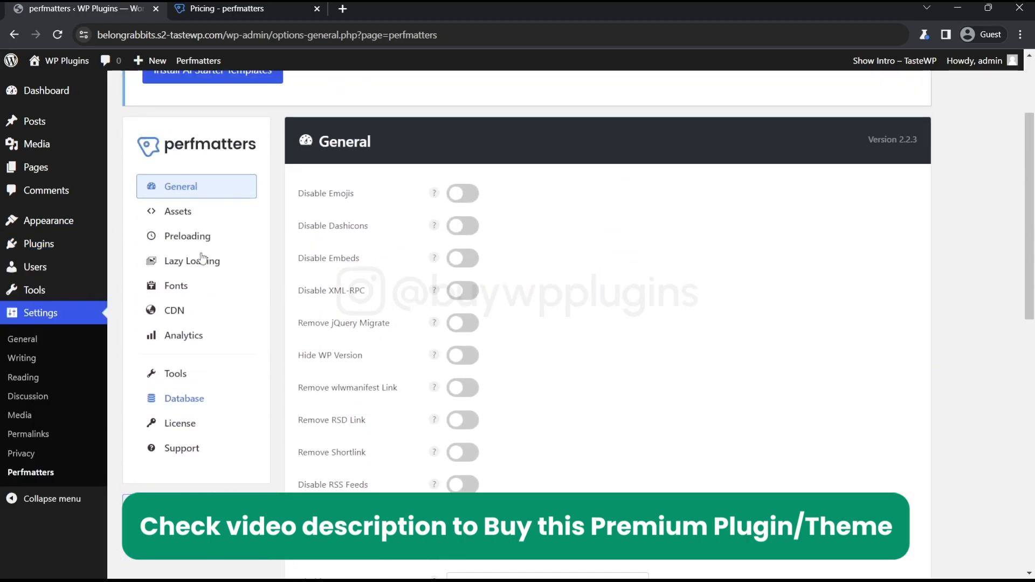
click(192, 260)
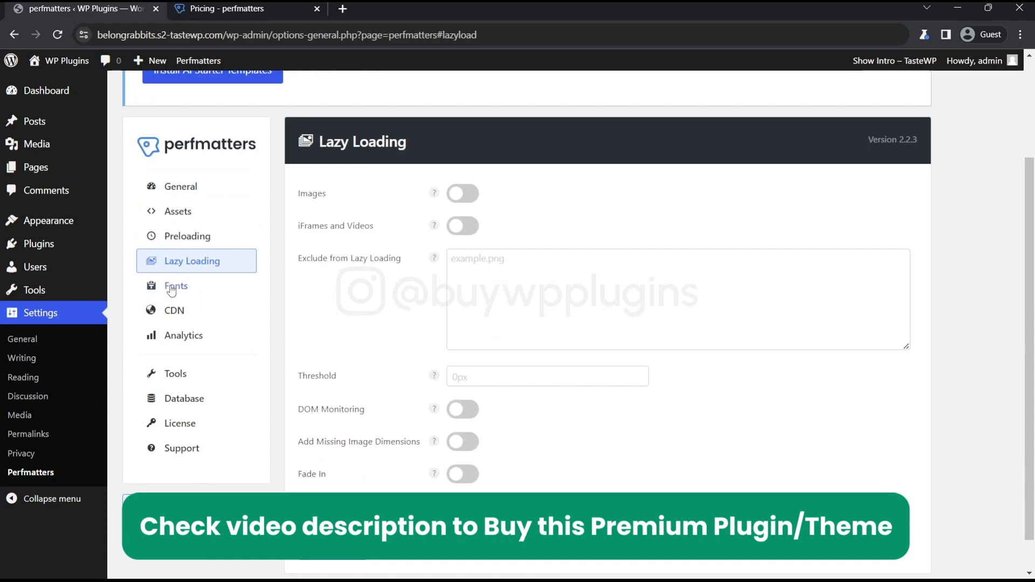
click(179, 422)
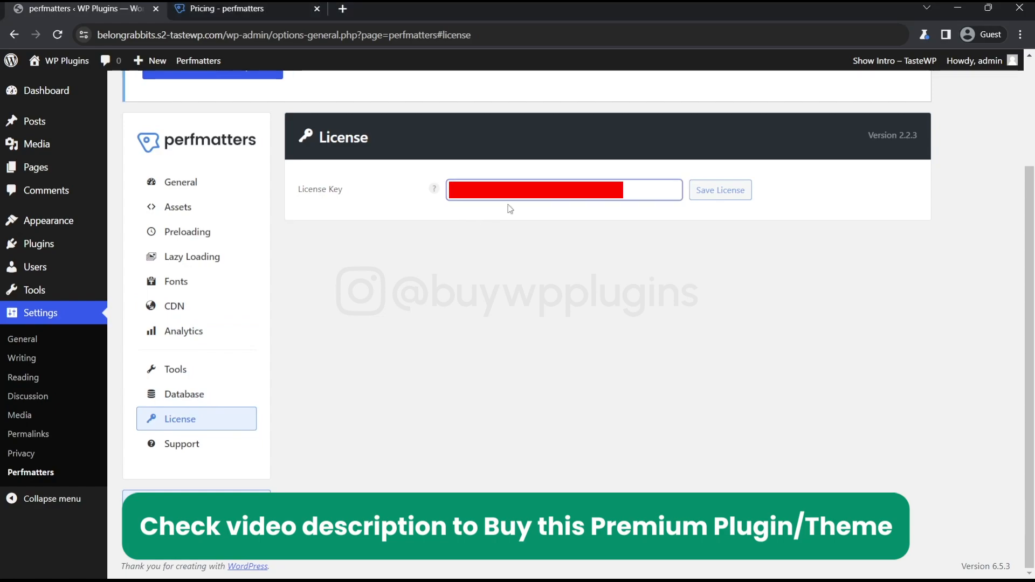
Step: Save the Perfmatters license key so it shows valid until September 10, 2024
click(719, 190)
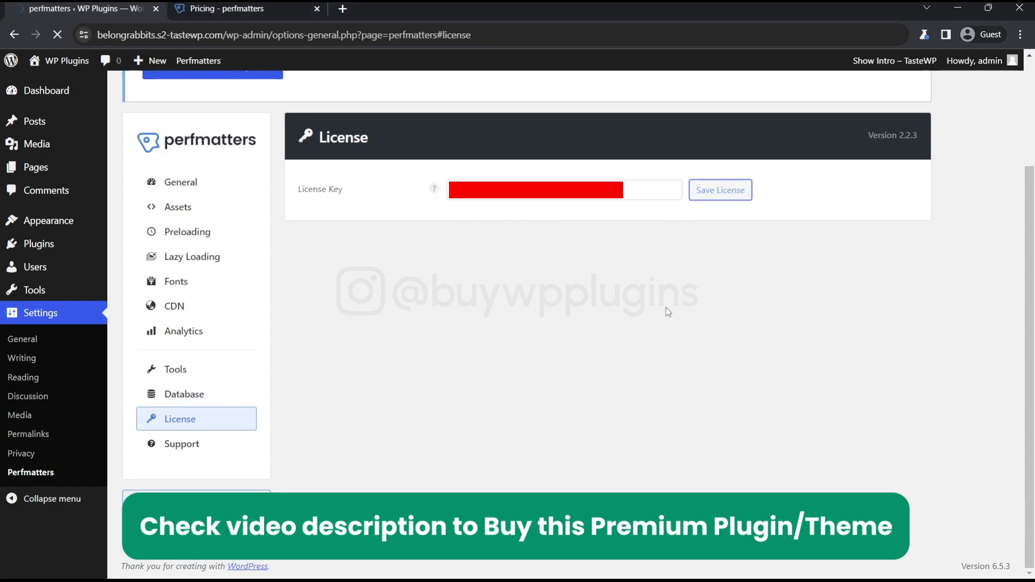
click(719, 190)
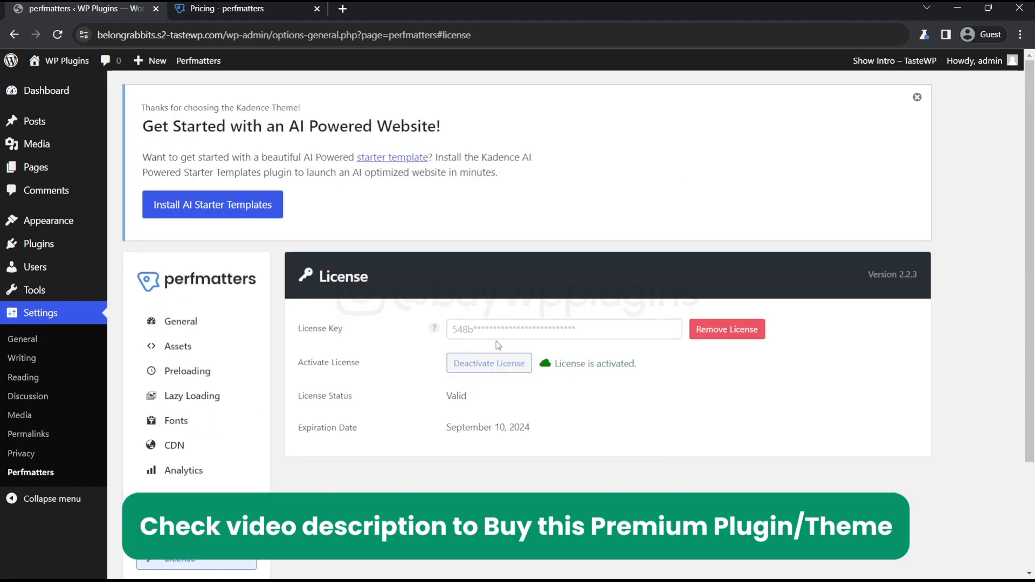
mouse_move(305, 431)
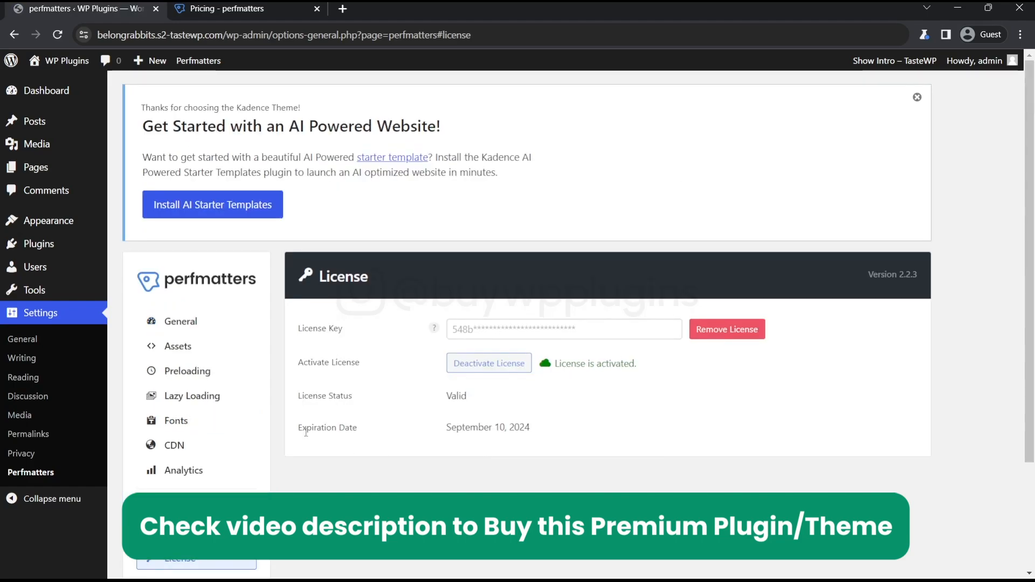
double_click(488, 427)
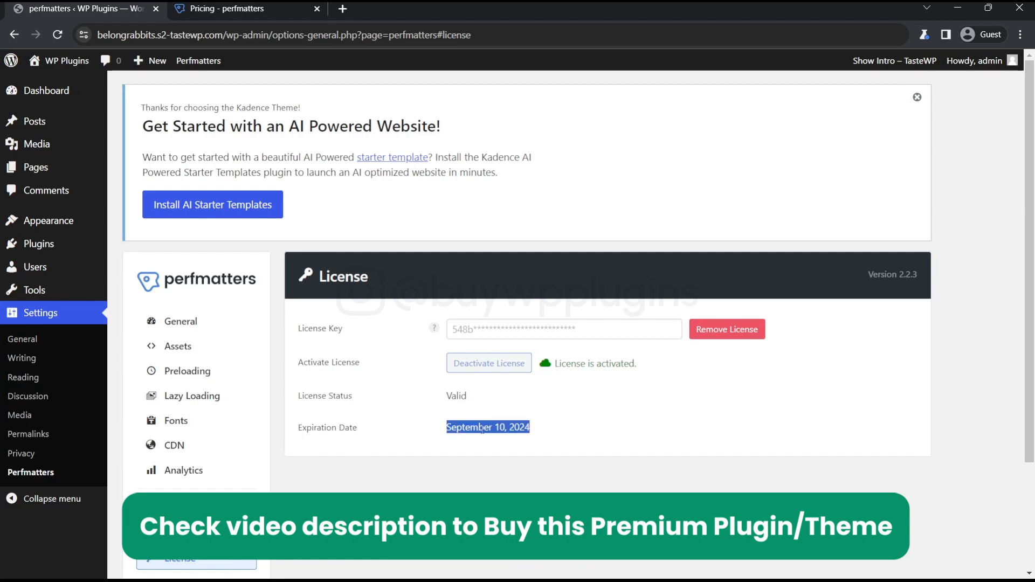
click(577, 433)
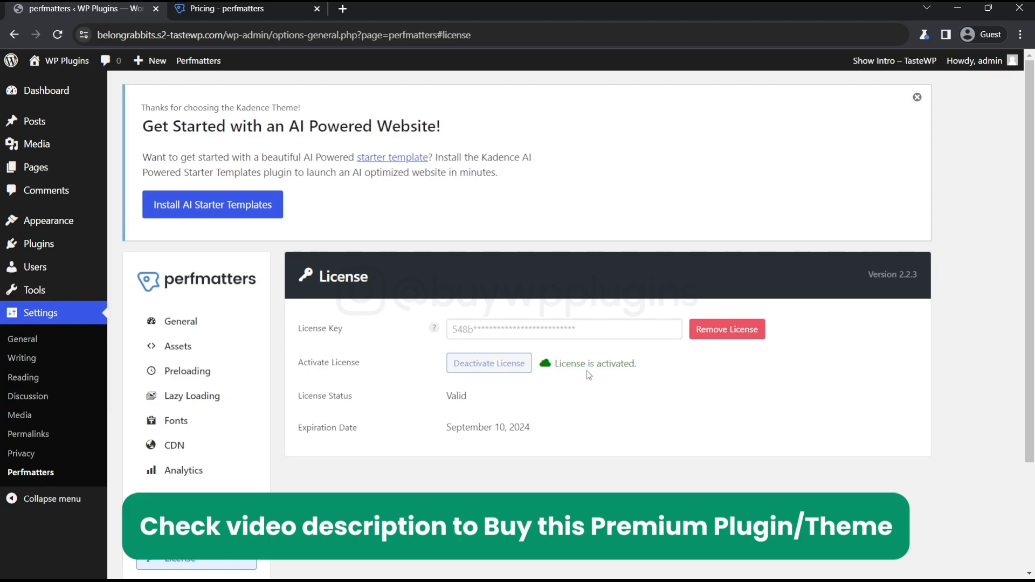
scroll(down, 3)
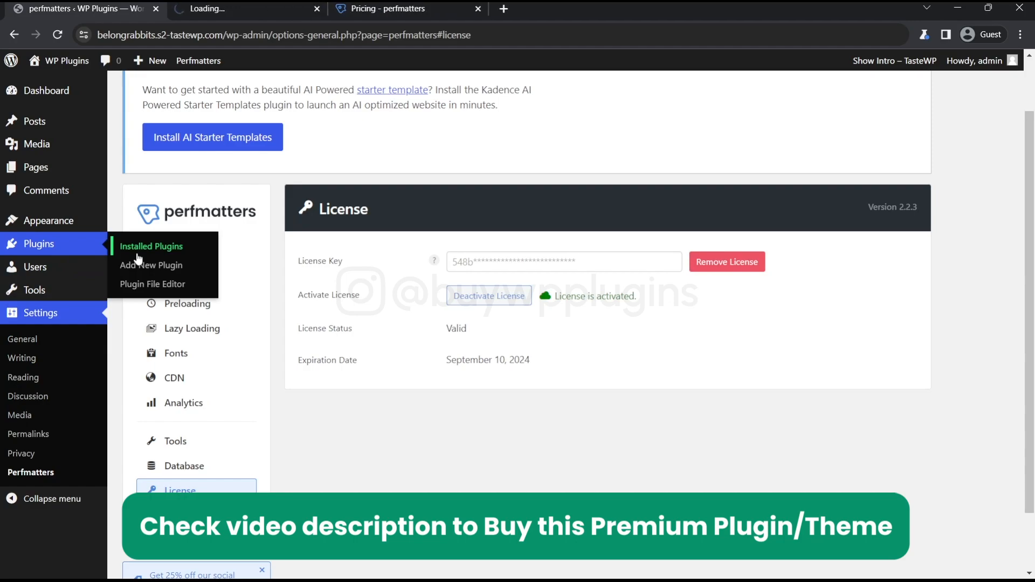
Step: Check Installed Plugins in another tab, then return to the Perfmatters license page
click(151, 245)
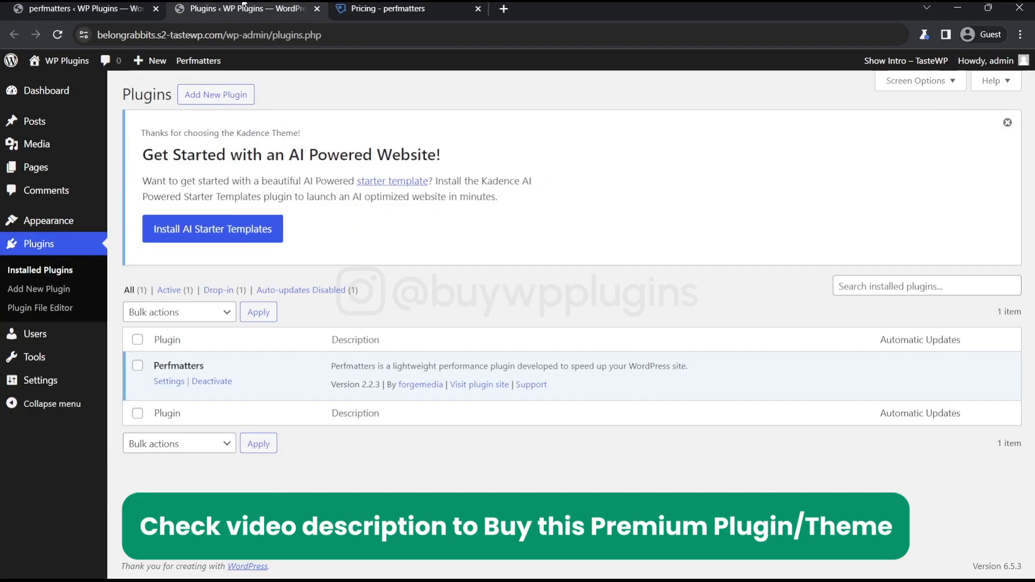
click(168, 380)
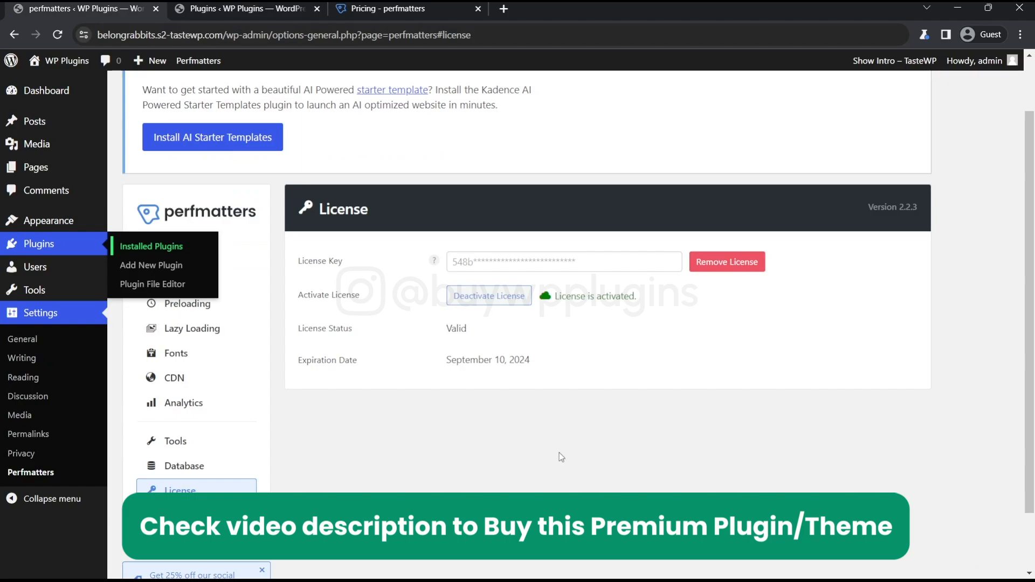
mouse_move(705, 560)
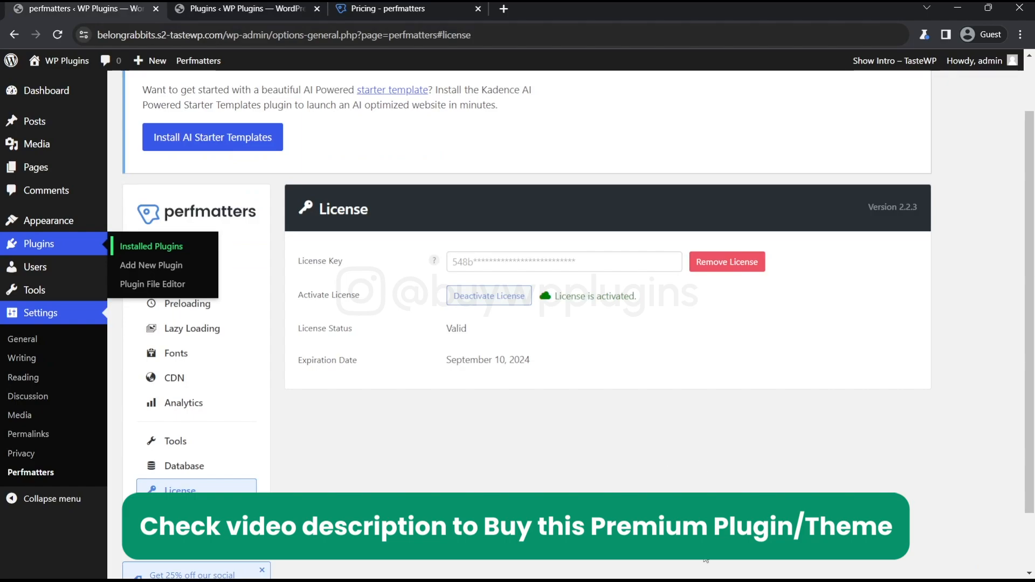